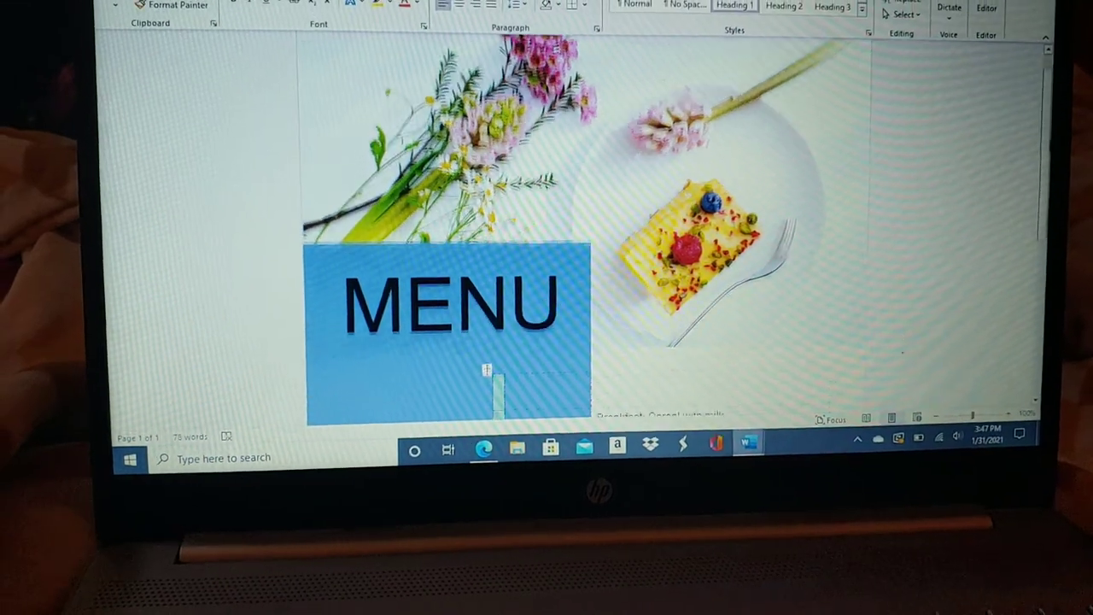
Step: Scroll down the menu table to the 2/26/21 row and fix 'Gold fish' to 'Goldfish'
{"action": "scroll", "scroll_direction": "down", "scroll_amount": 3}
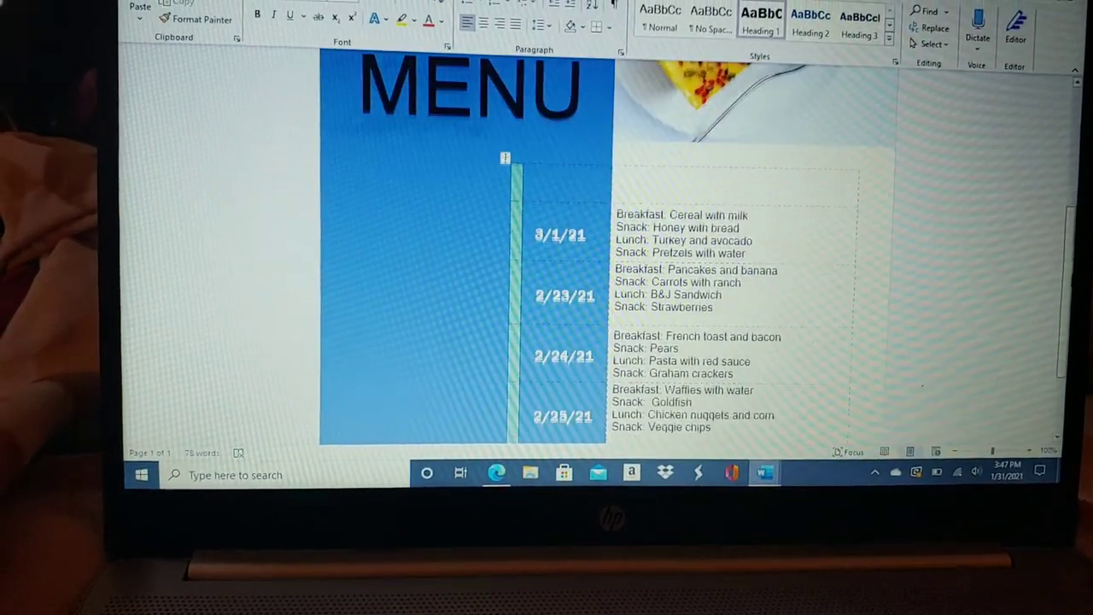
{"action": "scroll", "scroll_direction": "down", "scroll_amount": 3}
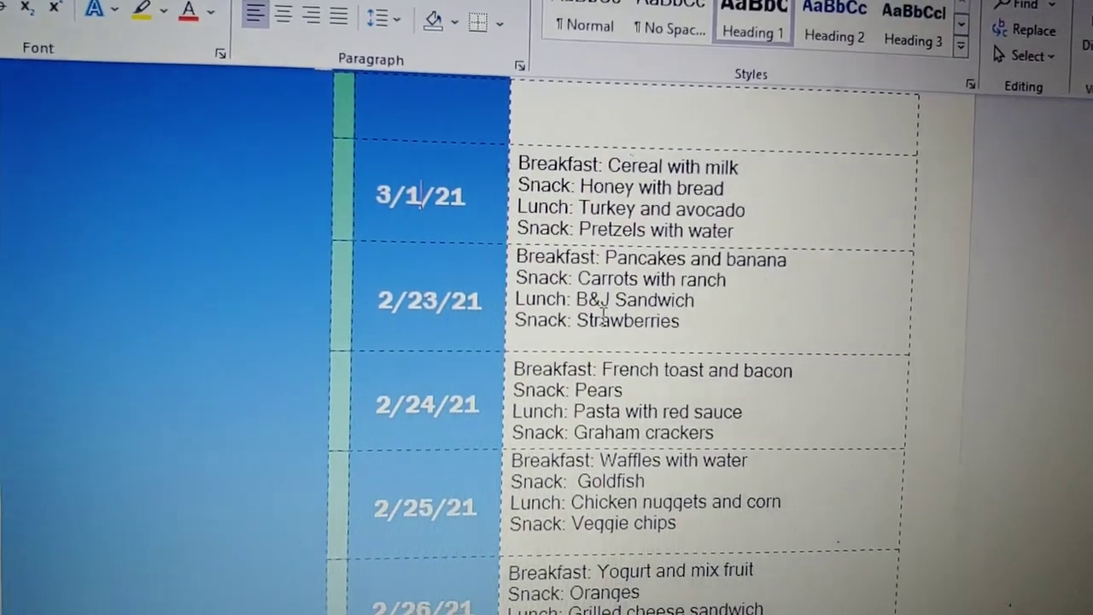
{"action": "scroll", "scroll_direction": "down", "scroll_amount": 3}
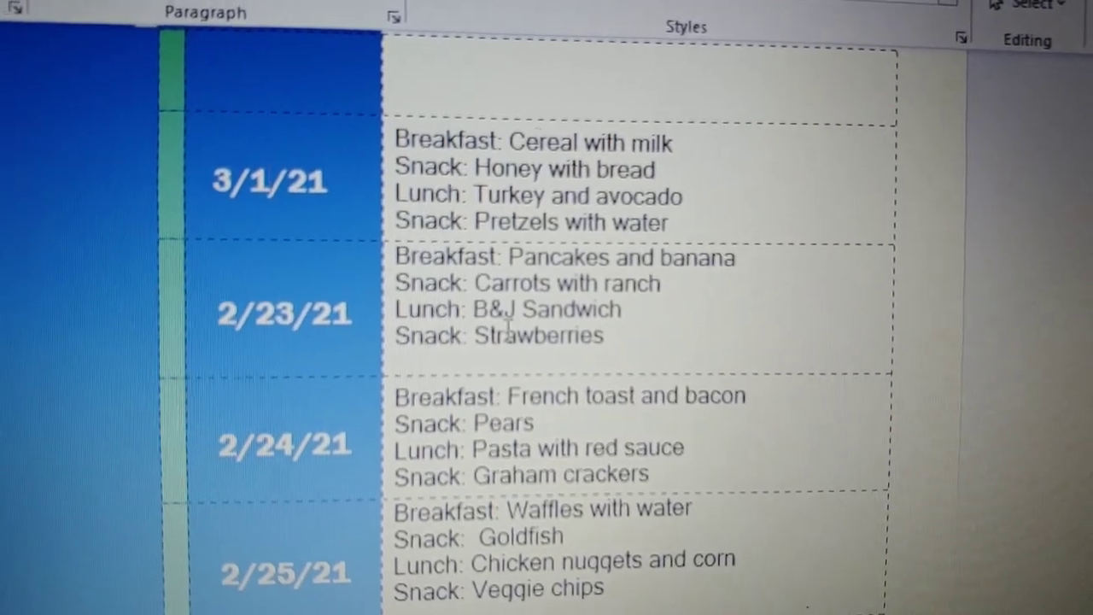
{"action": "scroll", "scroll_direction": "down", "scroll_amount": 3}
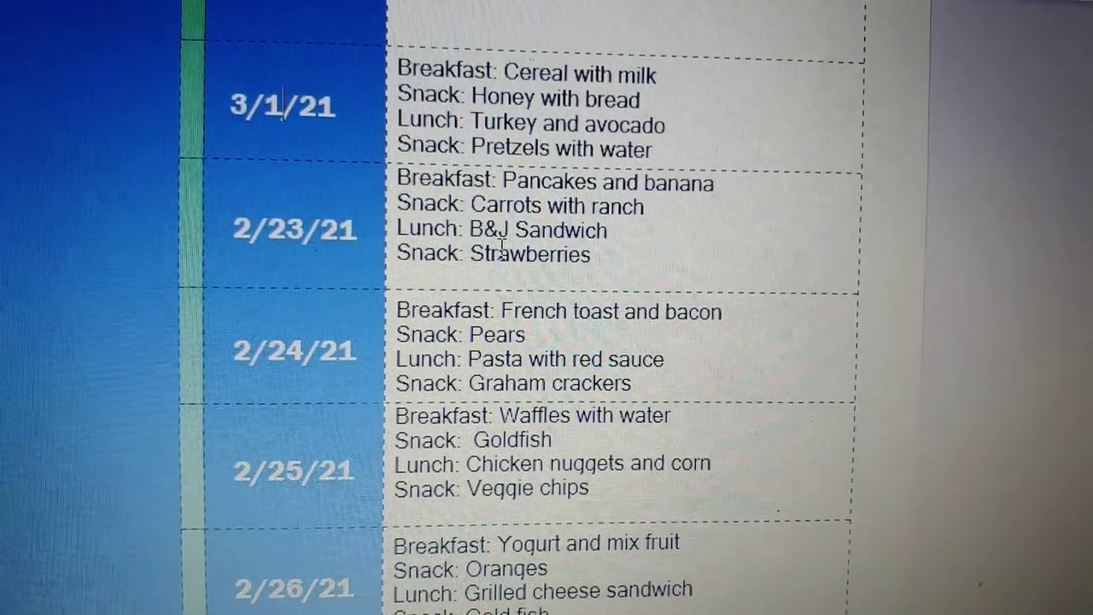
{"action": "scroll", "scroll_direction": "down", "scroll_amount": 3}
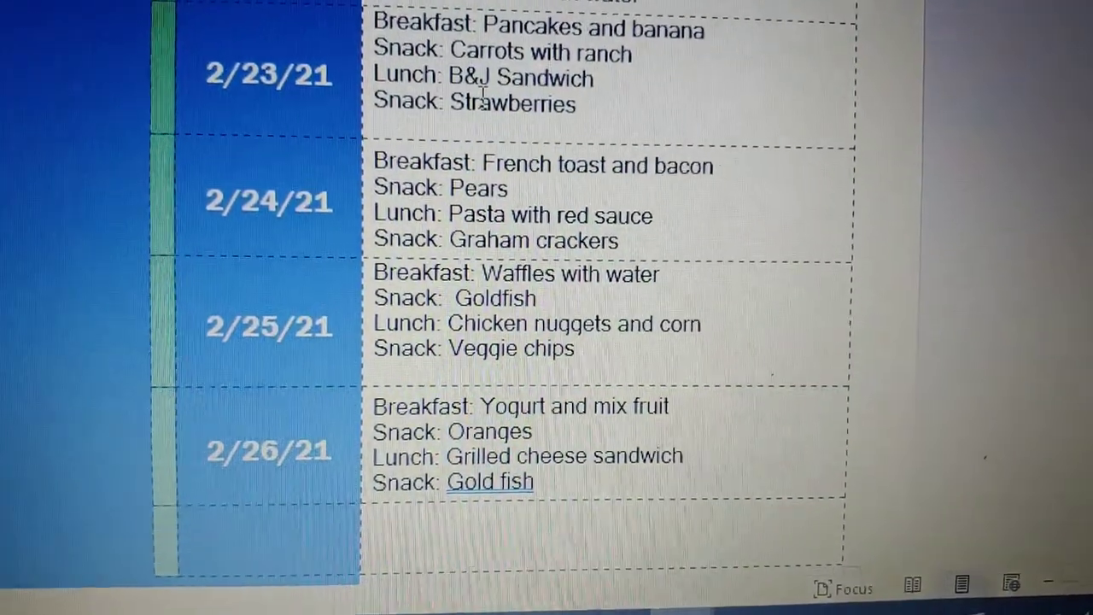
{"action": "scroll", "scroll_direction": "down", "scroll_amount": 3}
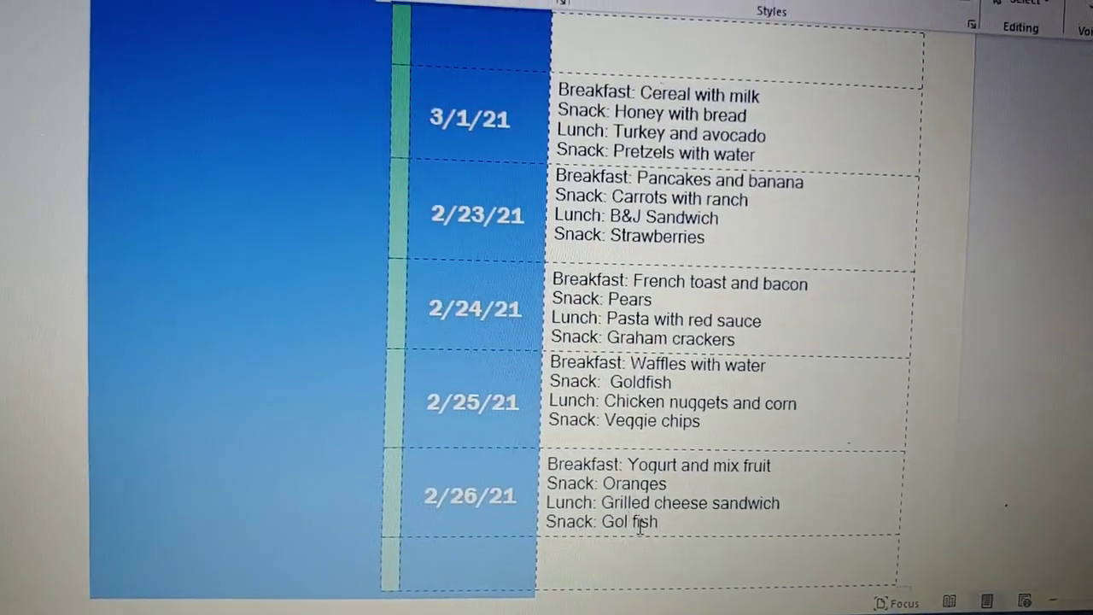
{"action": "scroll", "scroll_direction": "down", "scroll_amount": 3}
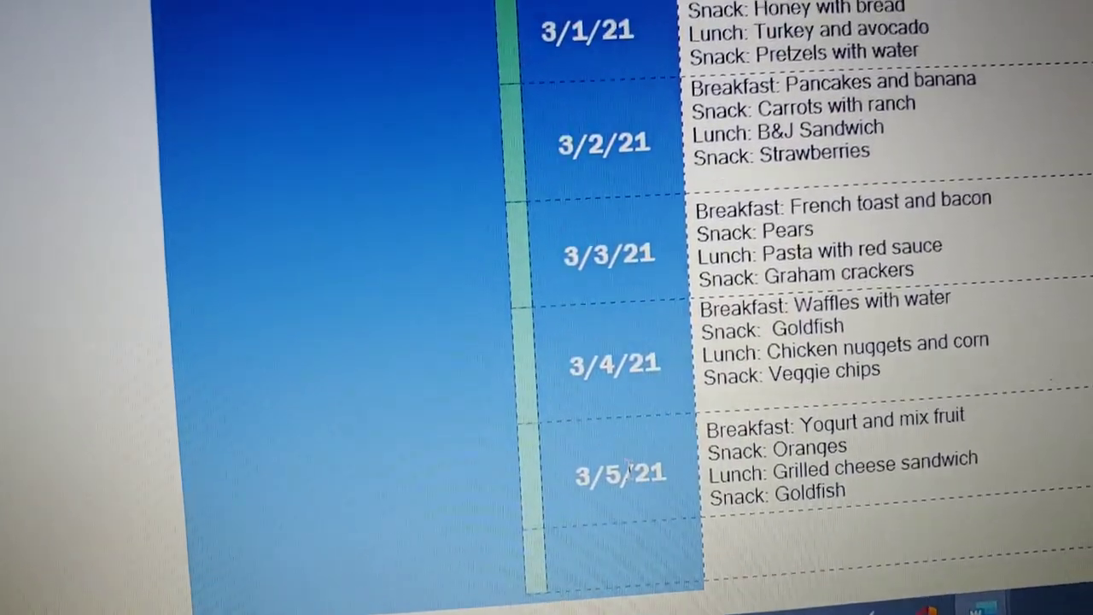
{"action": "scroll", "scroll_direction": "down", "scroll_amount": 3}
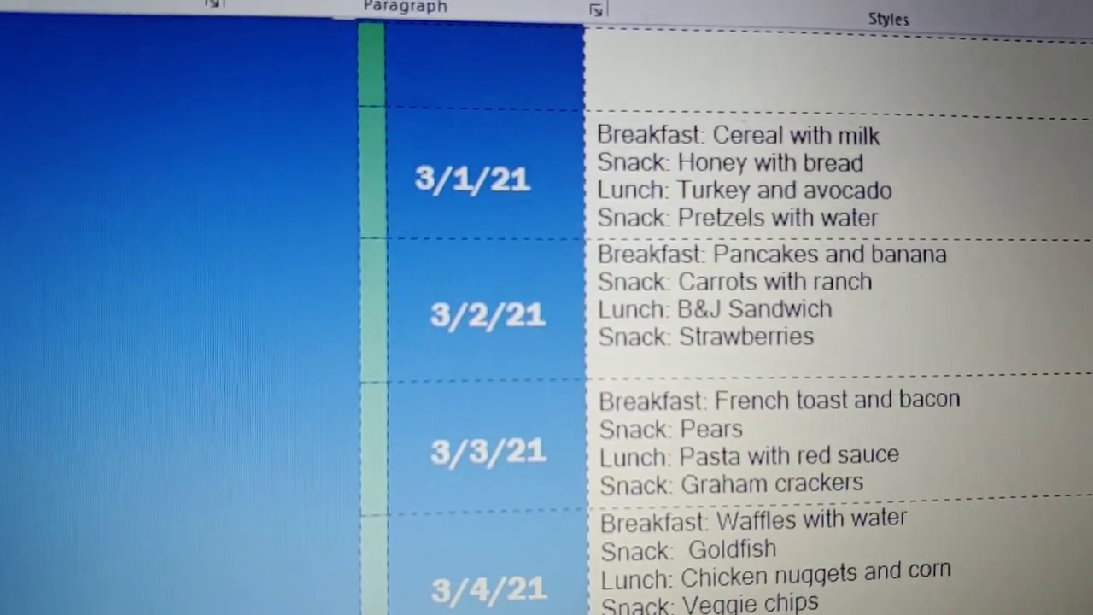
{"action": "scroll", "scroll_direction": "down", "scroll_amount": 3}
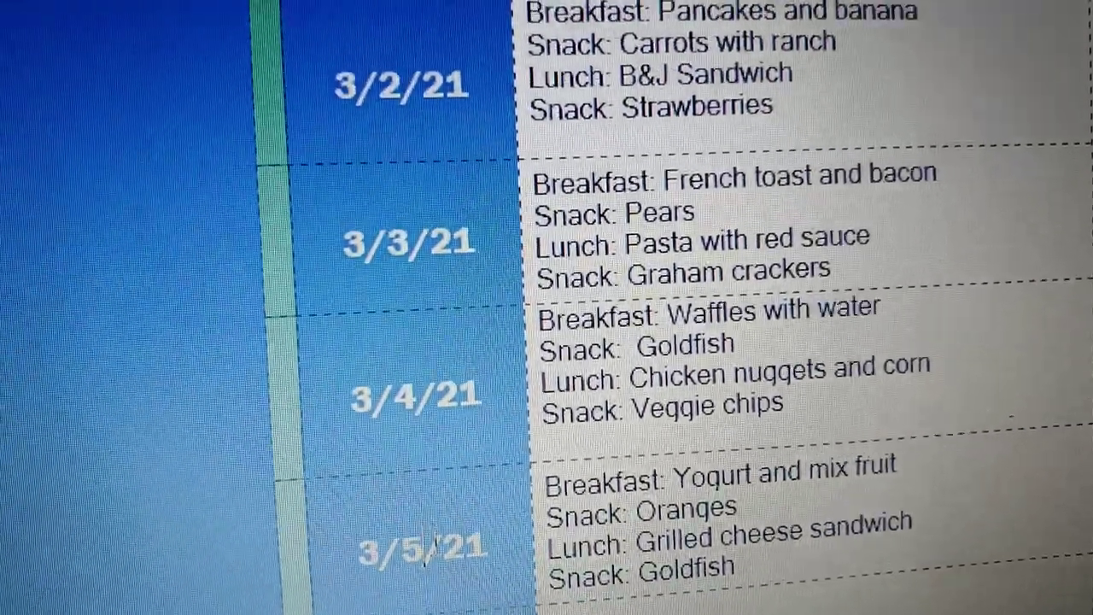
{"action": "scroll", "scroll_direction": "down", "scroll_amount": 3}
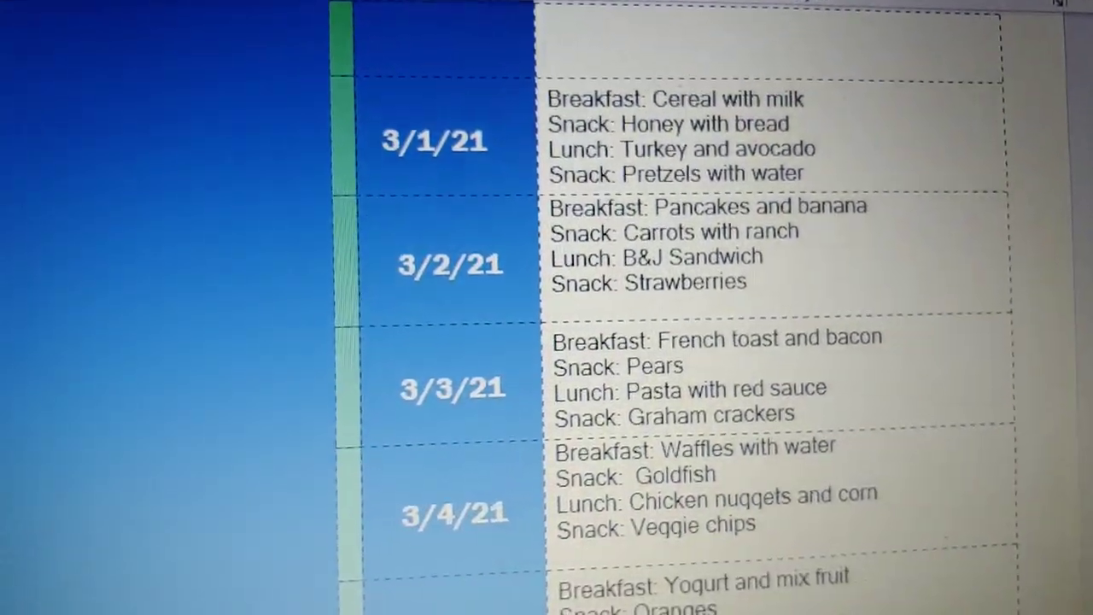
{"action": "scroll", "scroll_direction": "down", "scroll_amount": 3}
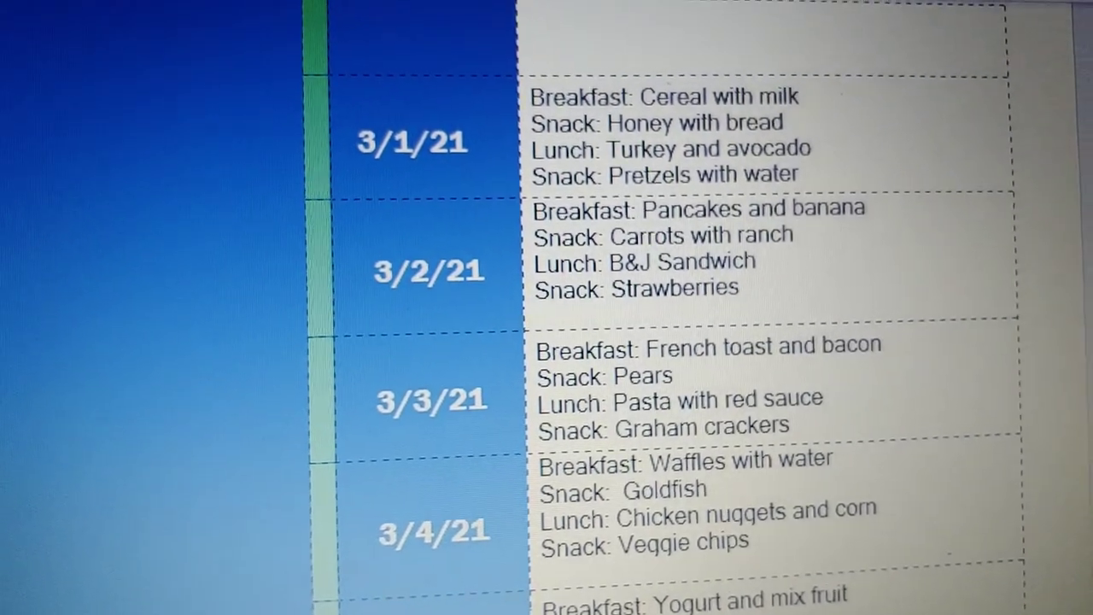
{"action": "scroll", "scroll_direction": "down", "scroll_amount": 3}
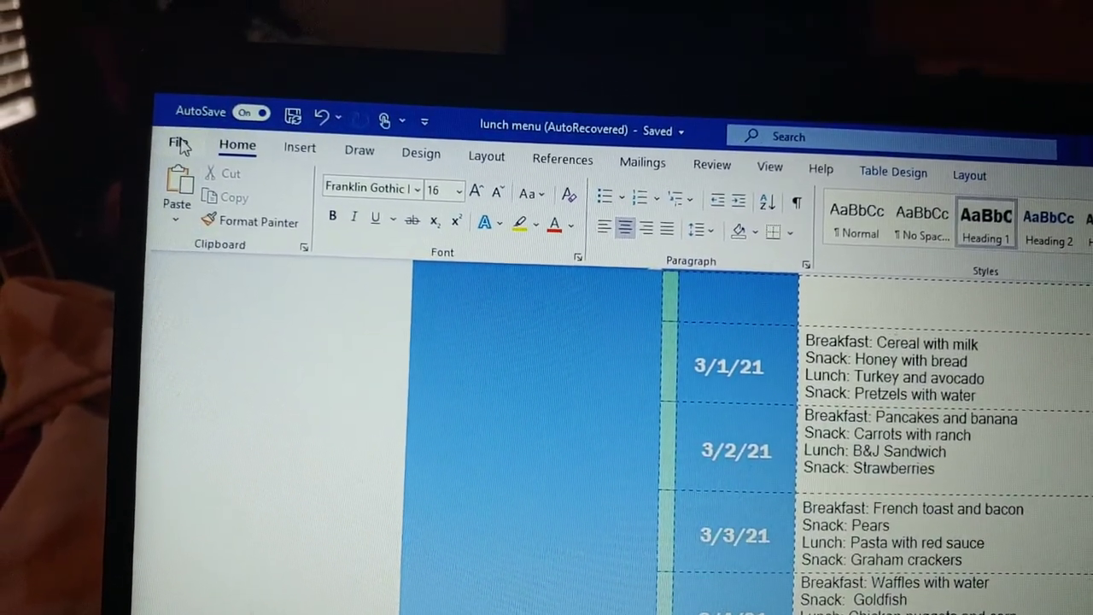
Step: Leave the lunch menu document for Word's start screen of templates and recent files
{"action": "left_click", "coordinate": [179, 144]}
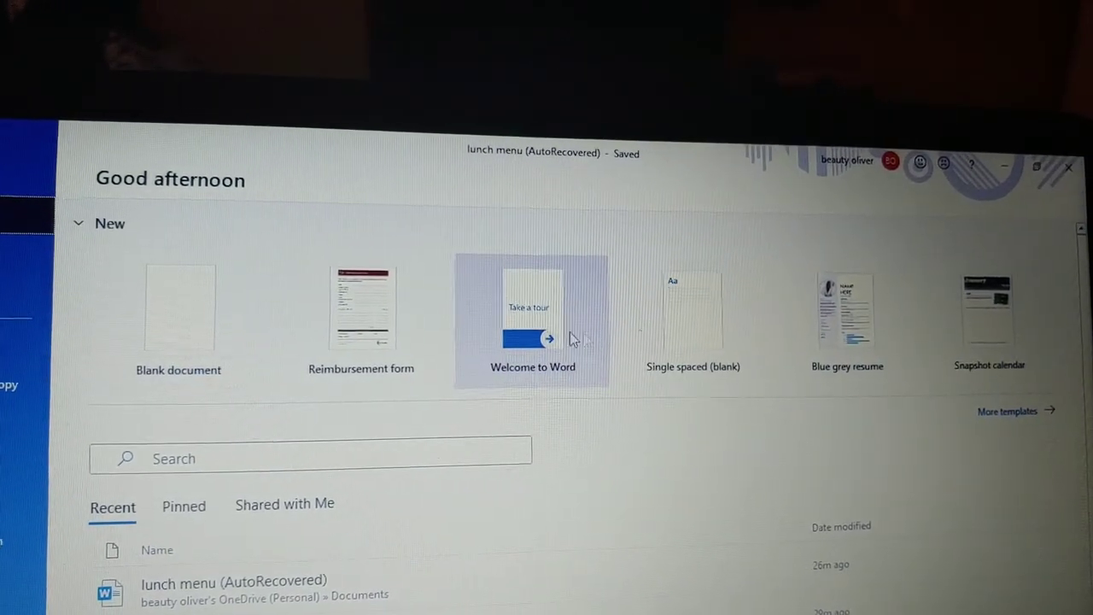
{"action": "mouse_move", "coordinate": [365, 307]}
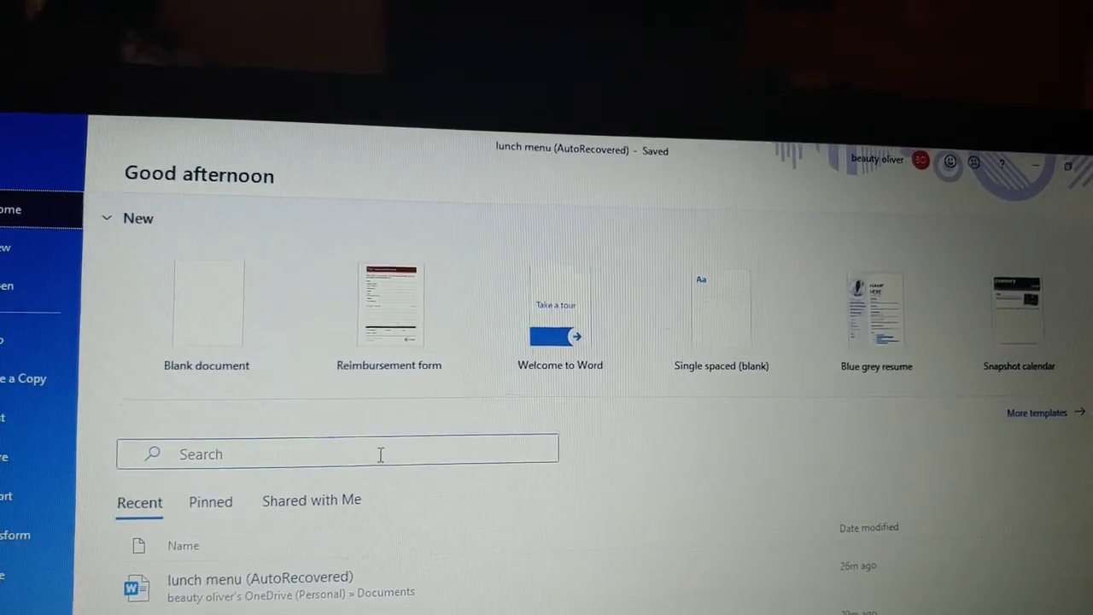
Step: Search the start screen for 'menu' to find the lunch menu document
{"action": "type", "text": "m"}
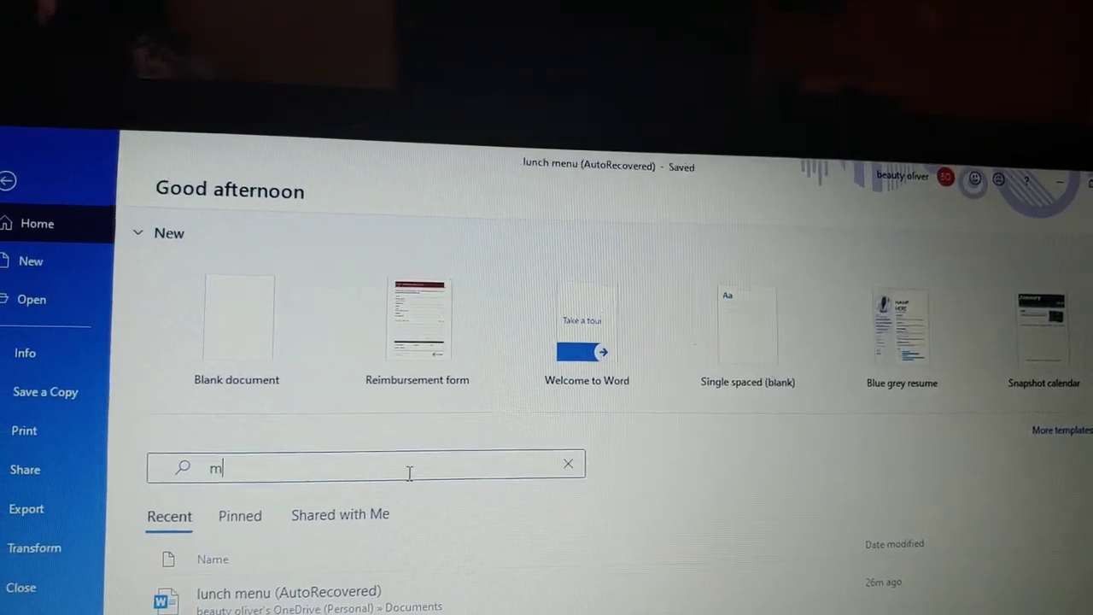
{"action": "type", "text": "un"}
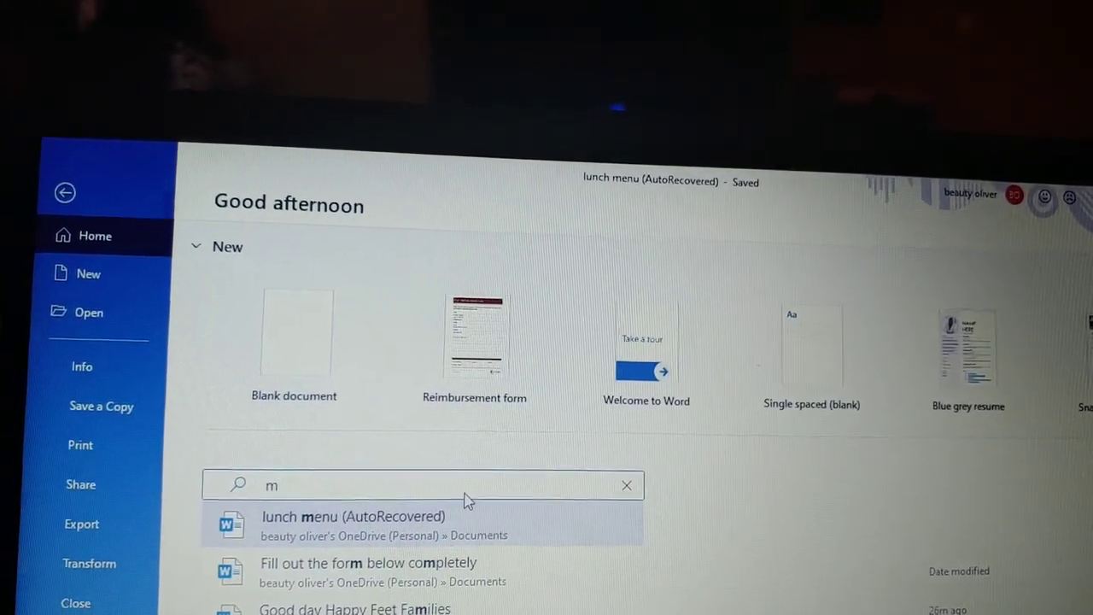
{"action": "type", "text": "e"}
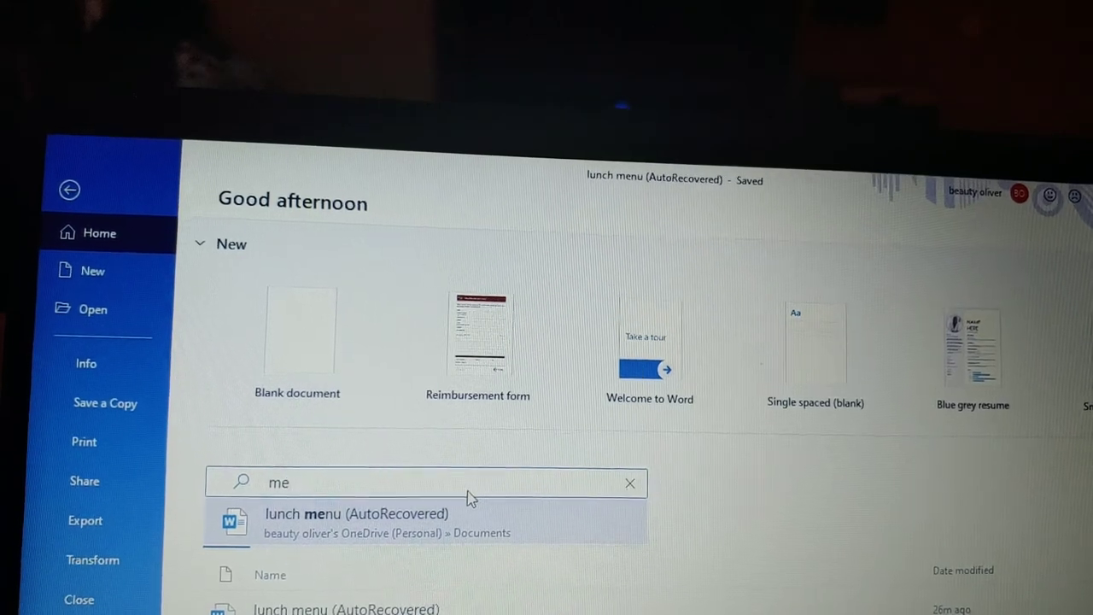
{"action": "type", "text": "nu"}
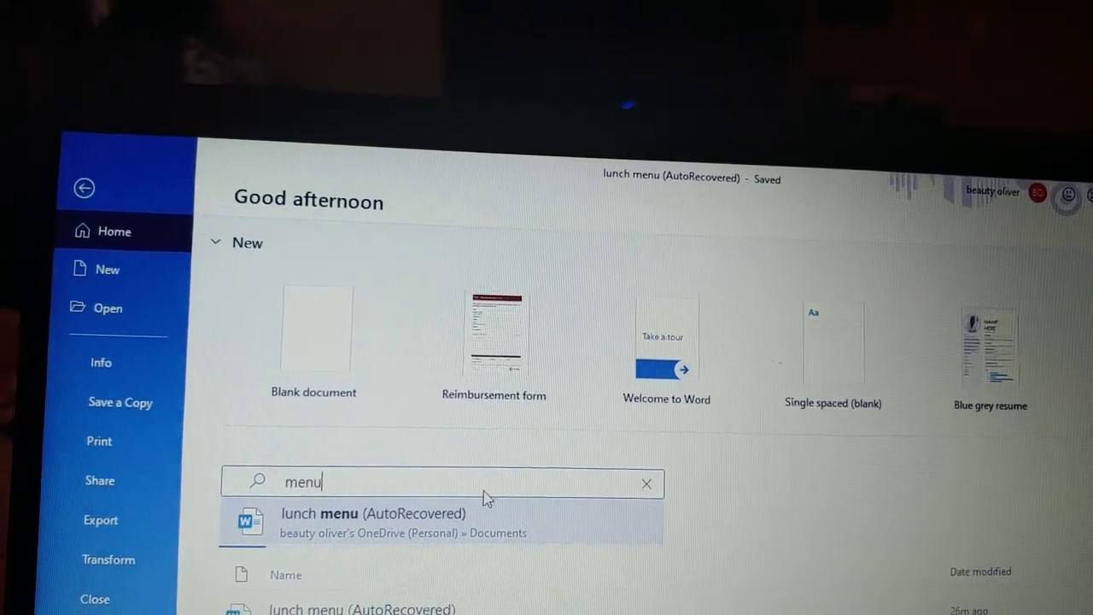